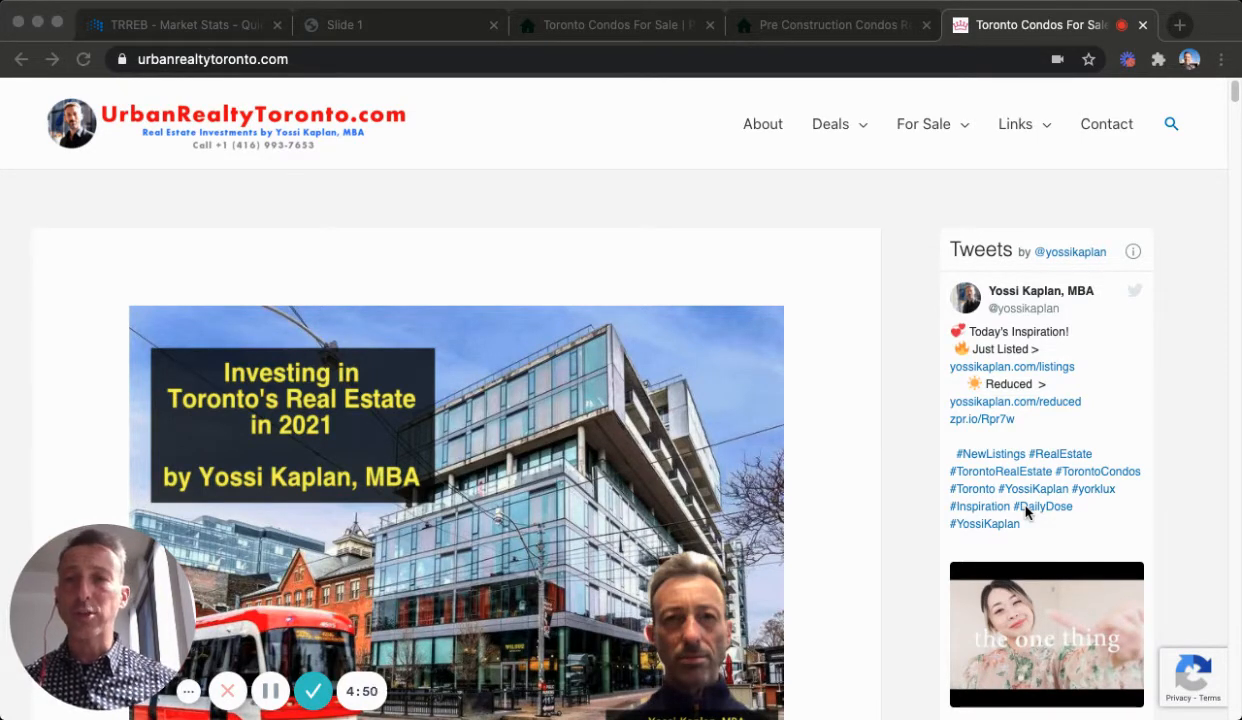
Select the urbanrealtytoronto.com address and switch to the TRREB historic.pdf tab
{"action": "left_click", "coordinate": [212, 60]}
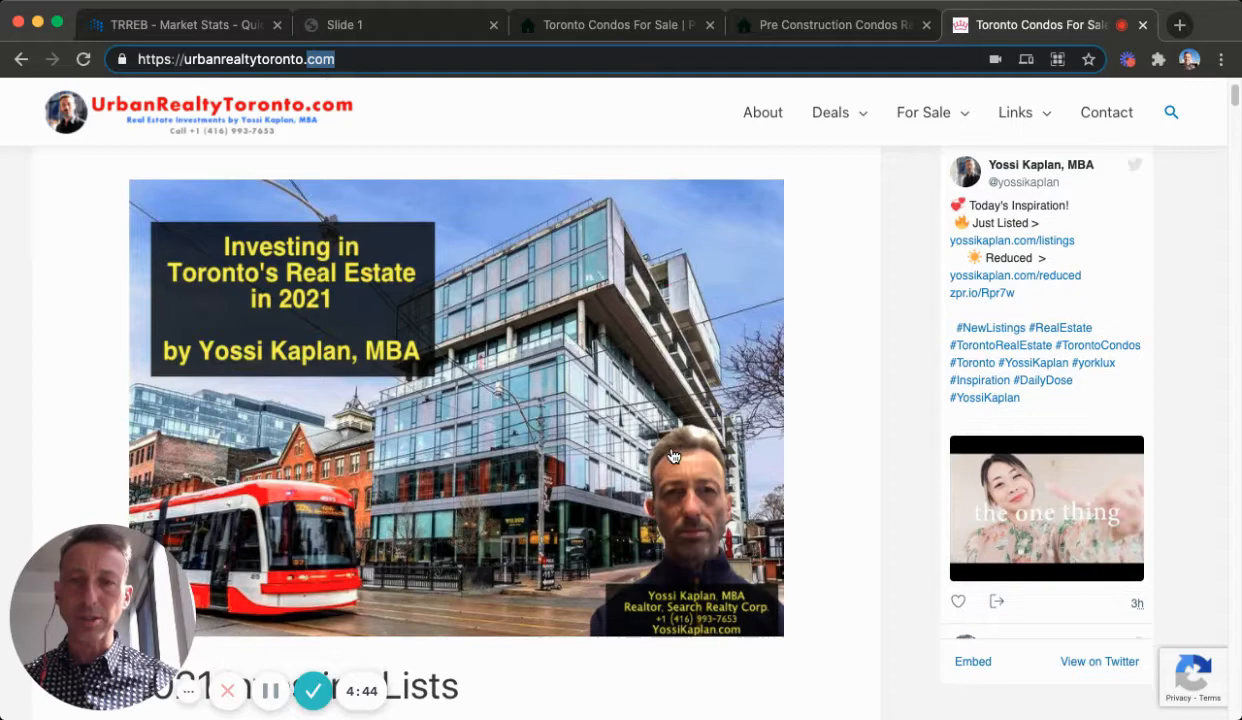
{"action": "scroll", "scroll_direction": "down", "scroll_amount": 3}
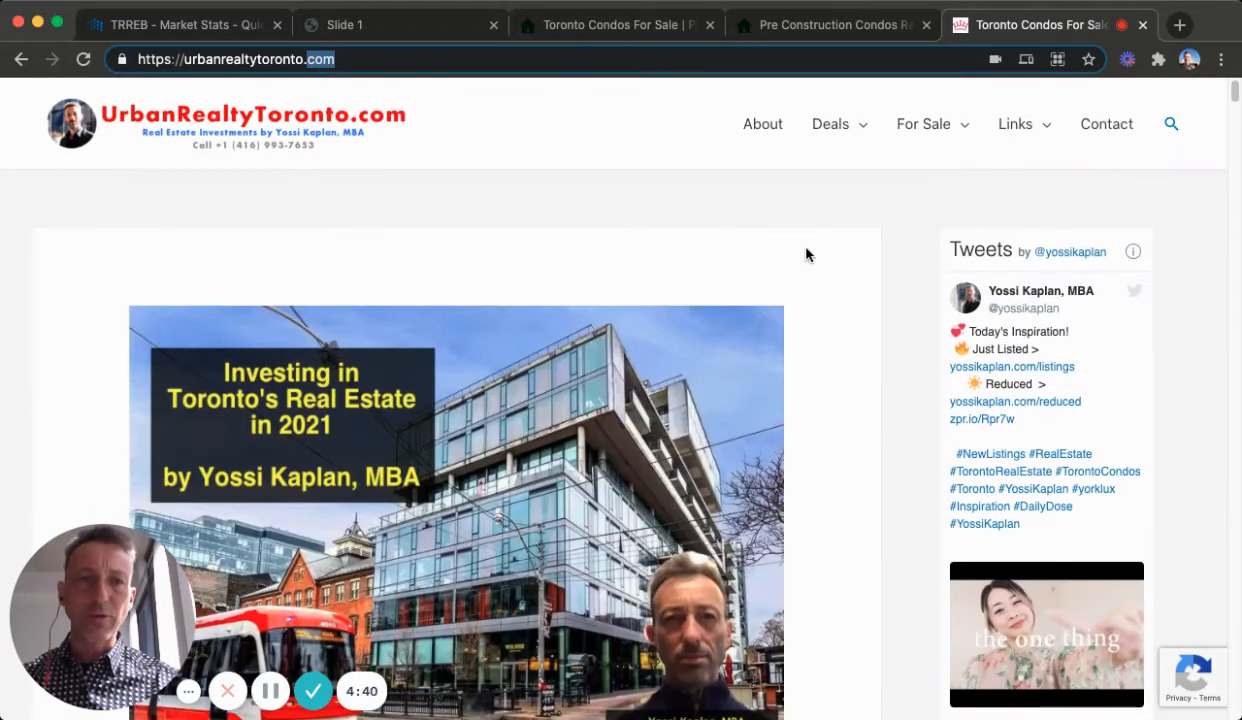
{"action": "left_click", "coordinate": [830, 124]}
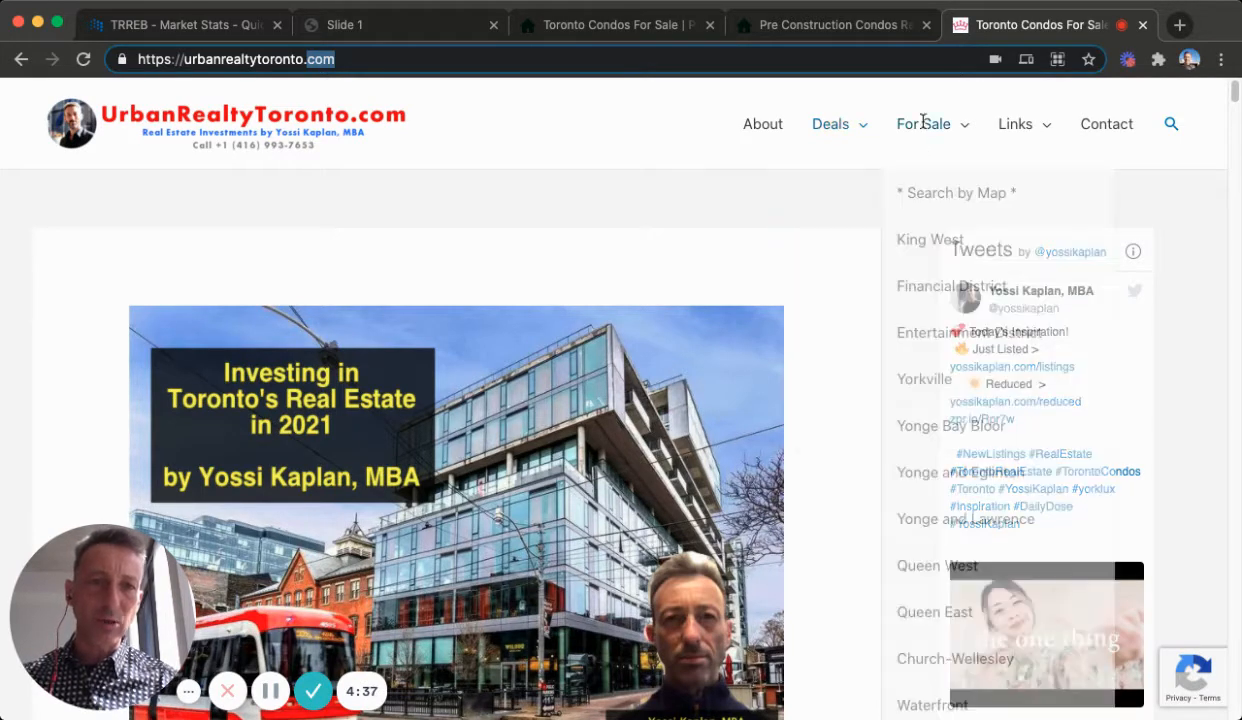
{"action": "mouse_move", "coordinate": [718, 236]}
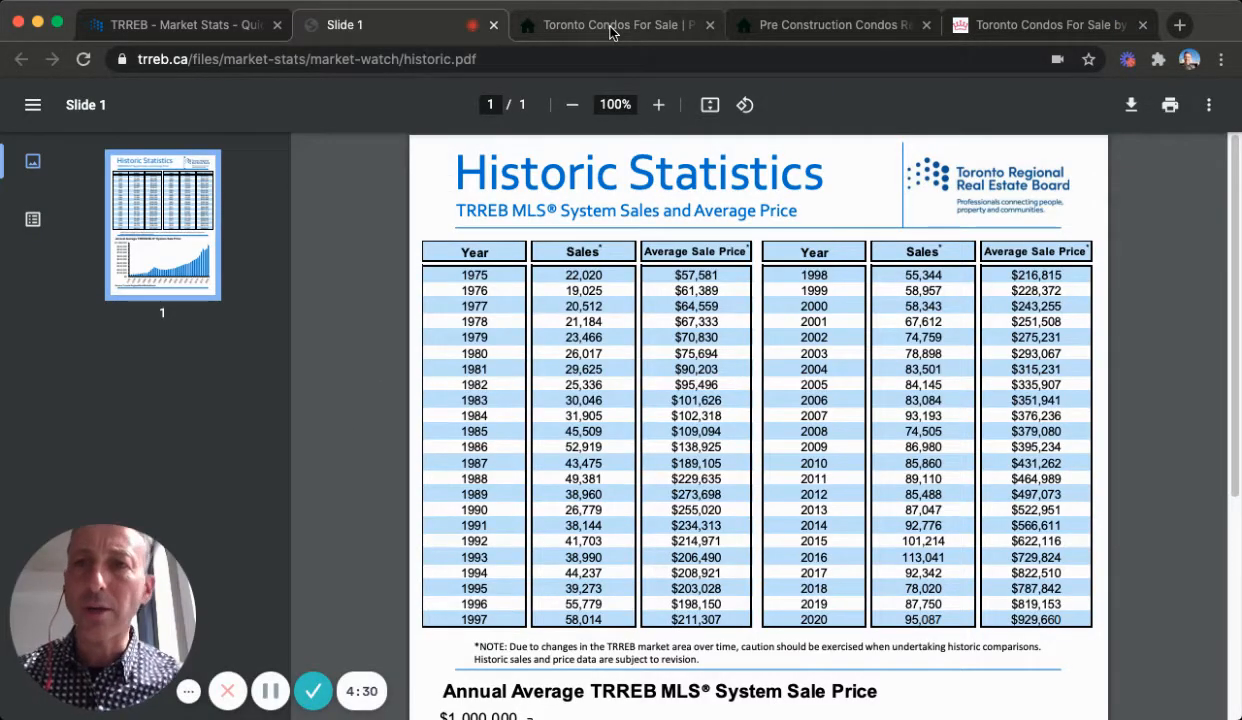
Switch to the TRREB Market Stats tab showing February 2021 residential transactions
{"action": "left_click", "coordinate": [180, 24]}
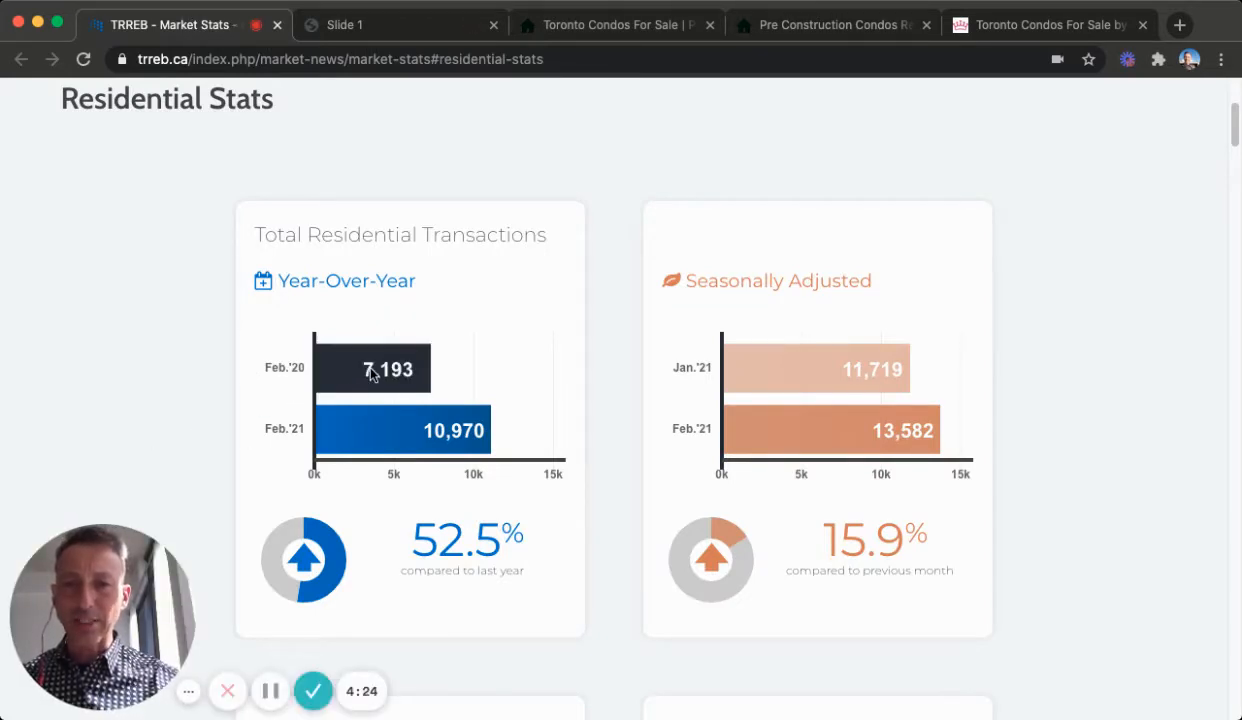
{"action": "mouse_move", "coordinate": [404, 374]}
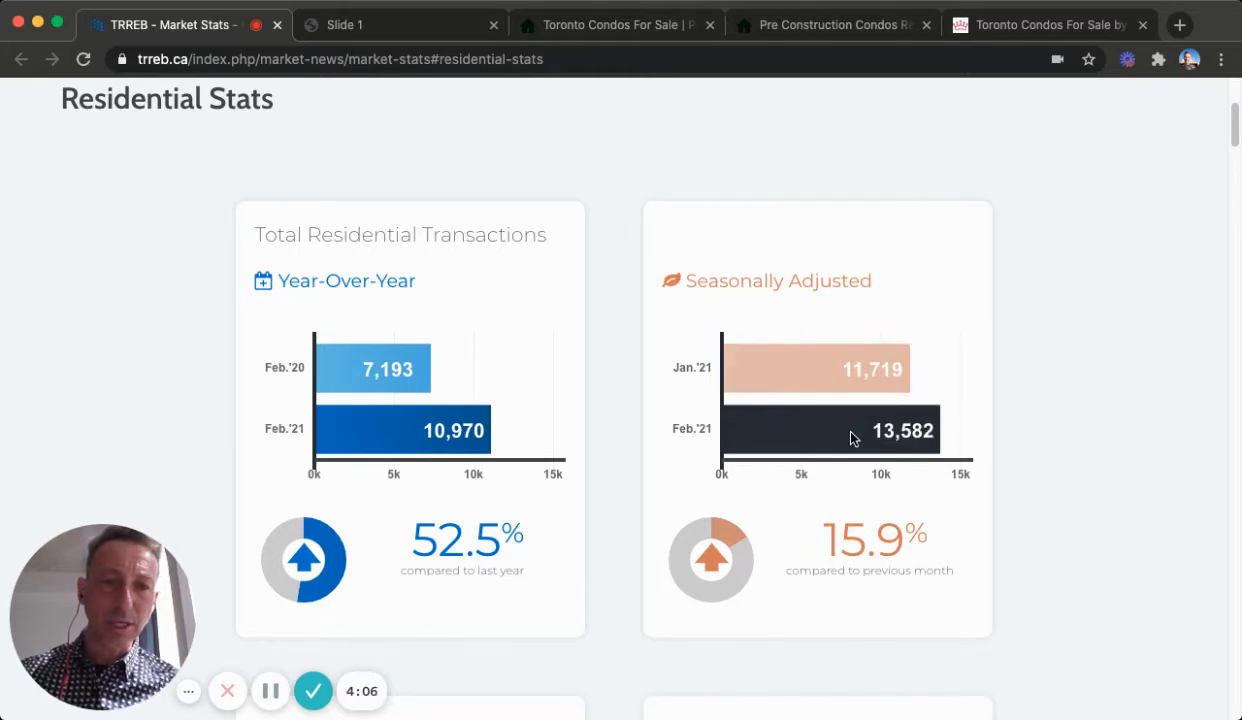
{"action": "mouse_move", "coordinate": [840, 432]}
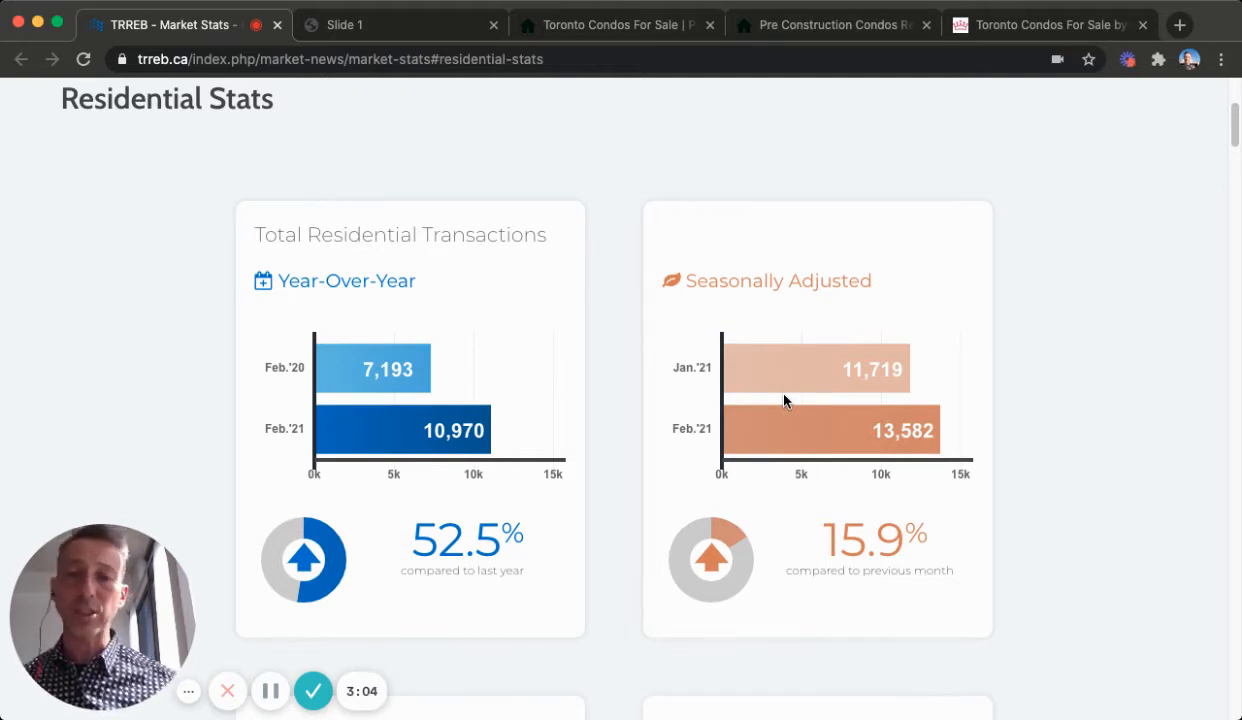
{"action": "mouse_move", "coordinate": [596, 536]}
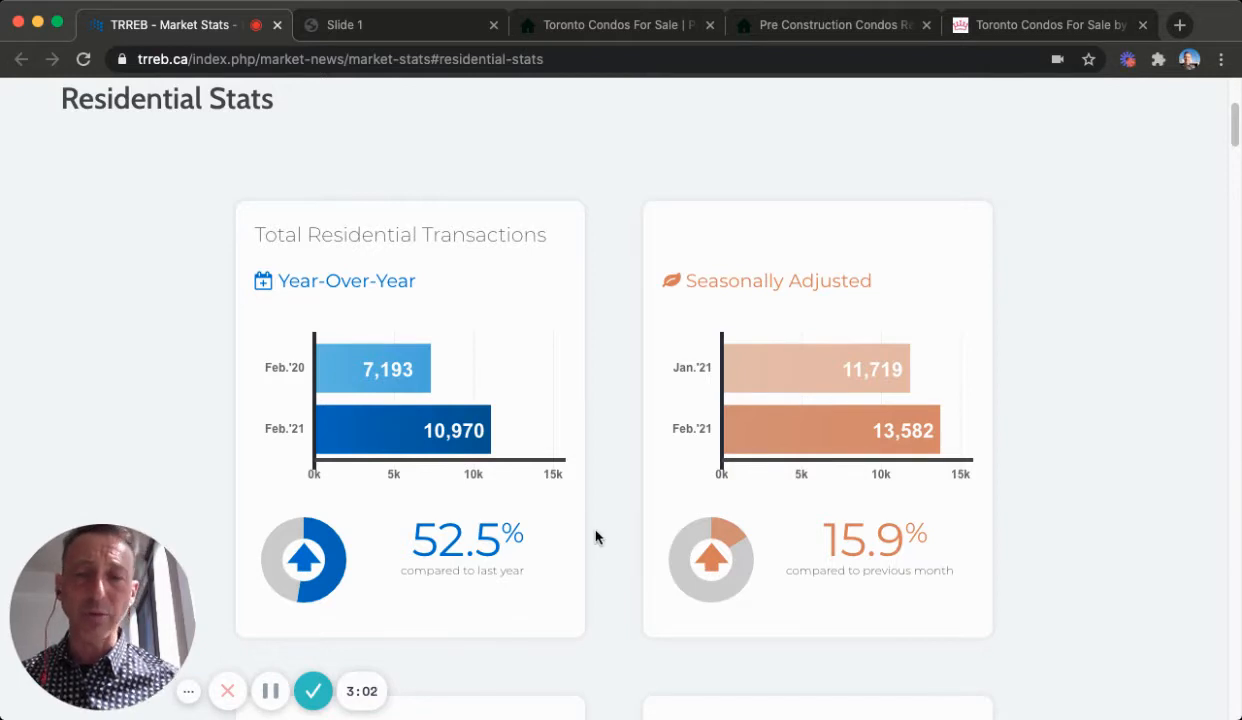
{"action": "mouse_move", "coordinate": [634, 518]}
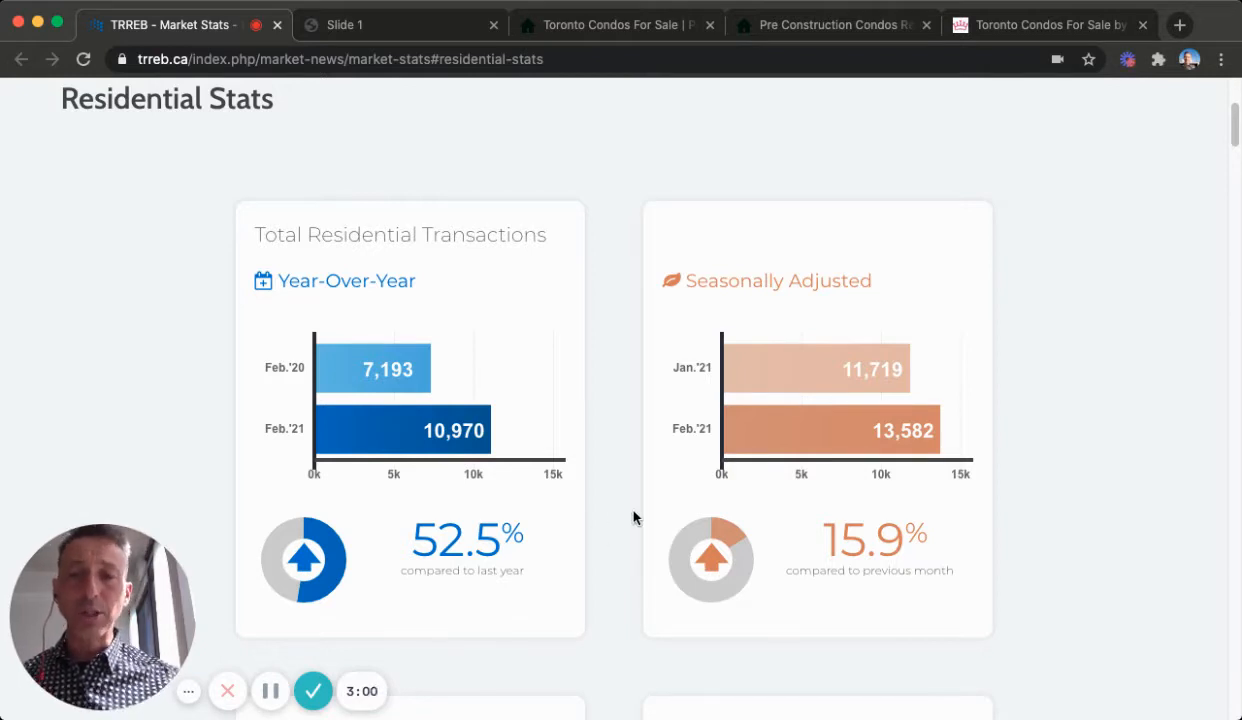
Scroll to the Average Selling Price charts showing February 2021 at $1,045,488
{"action": "scroll", "scroll_direction": "down", "scroll_amount": 3}
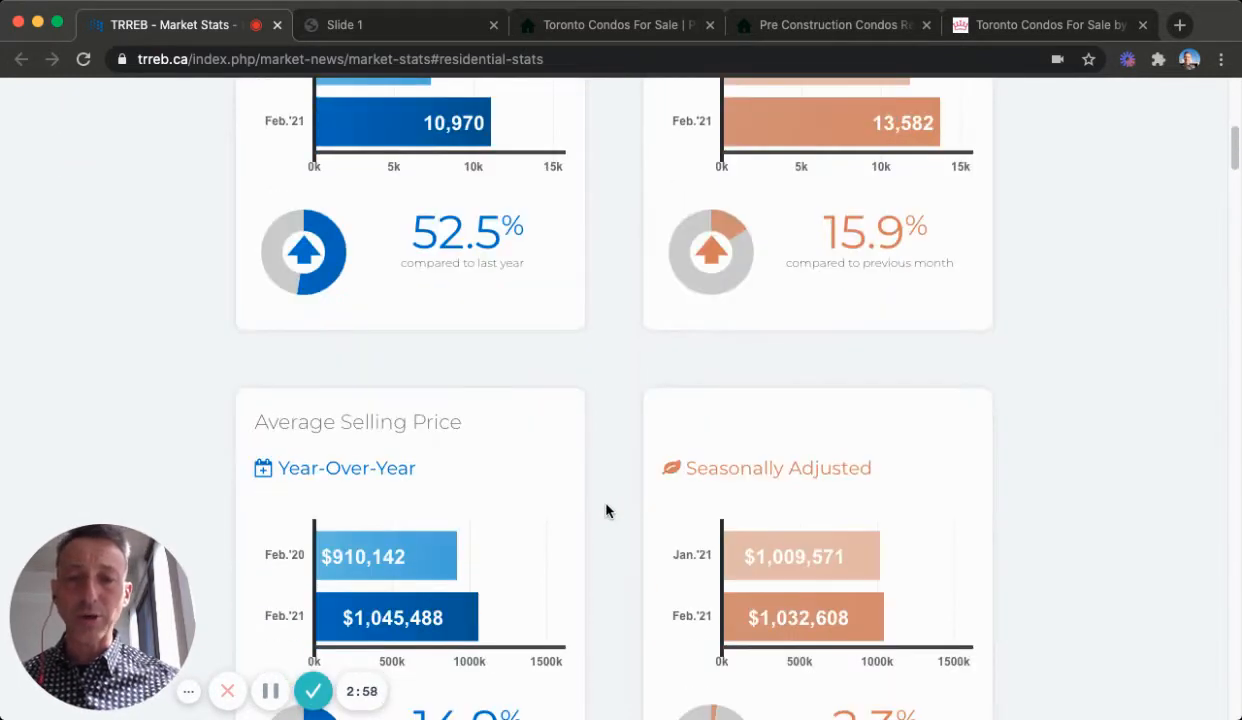
{"action": "scroll", "scroll_direction": "down", "scroll_amount": 3}
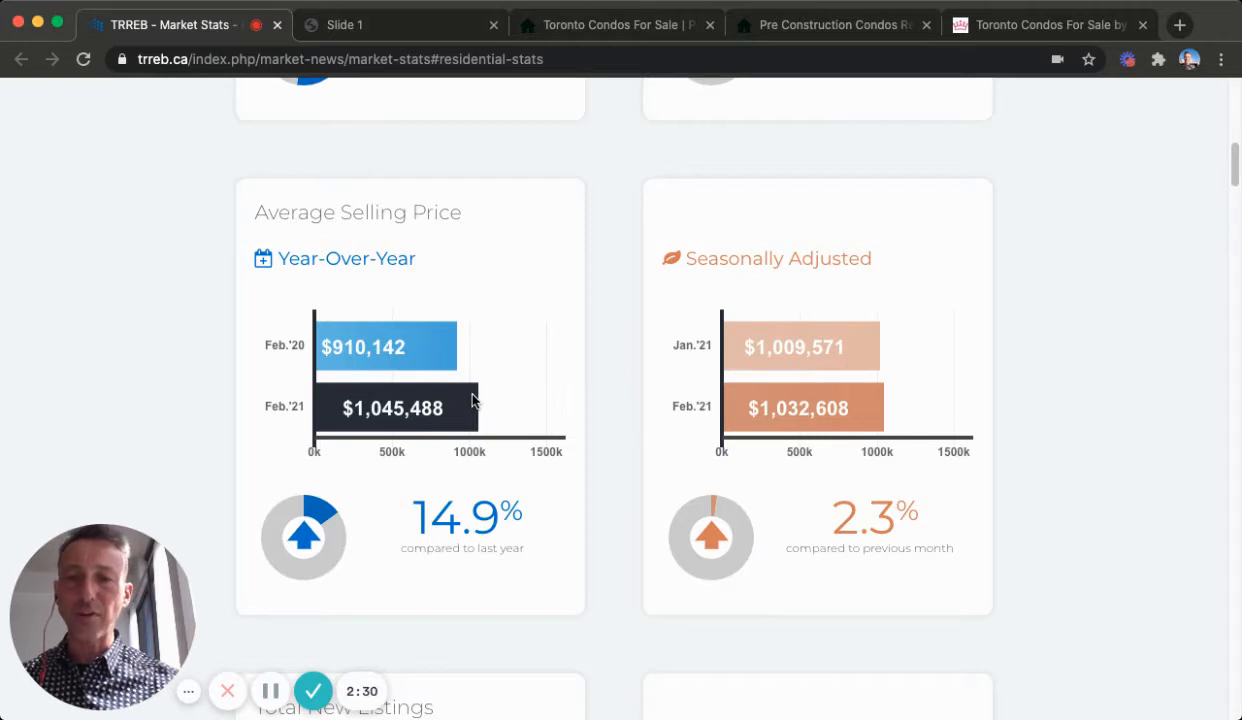
{"action": "mouse_move", "coordinate": [456, 392]}
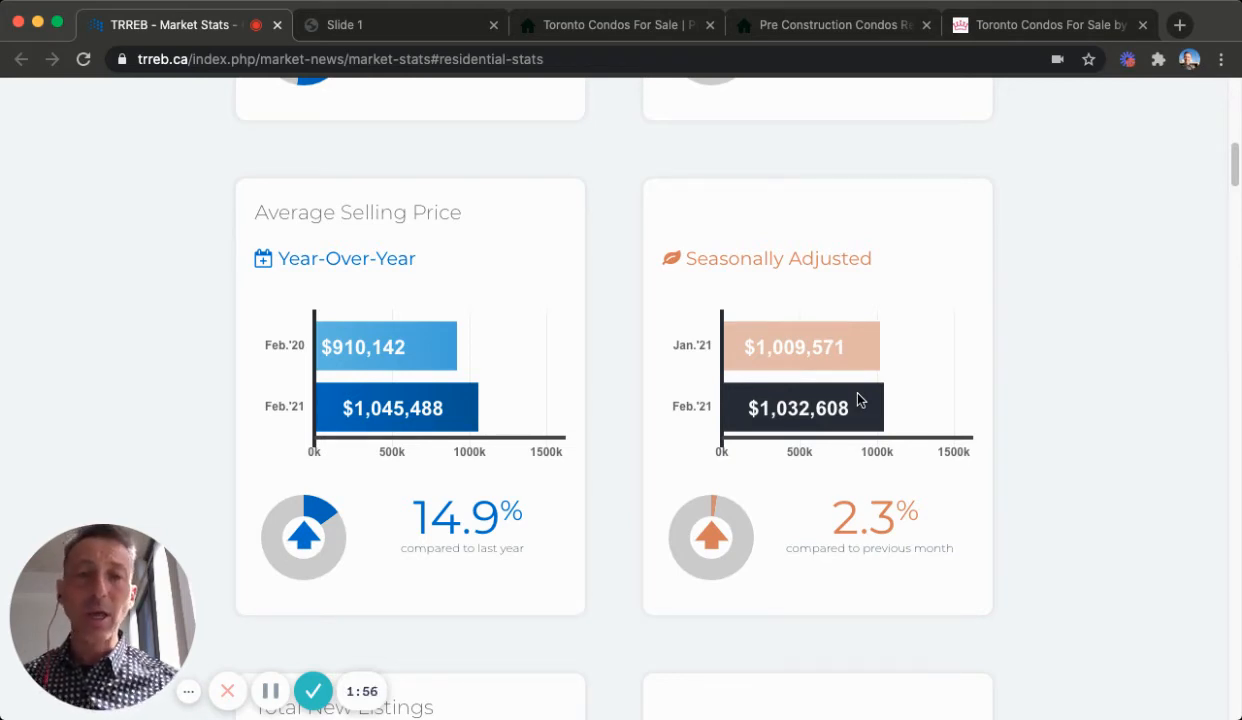
{"action": "mouse_move", "coordinate": [600, 588]}
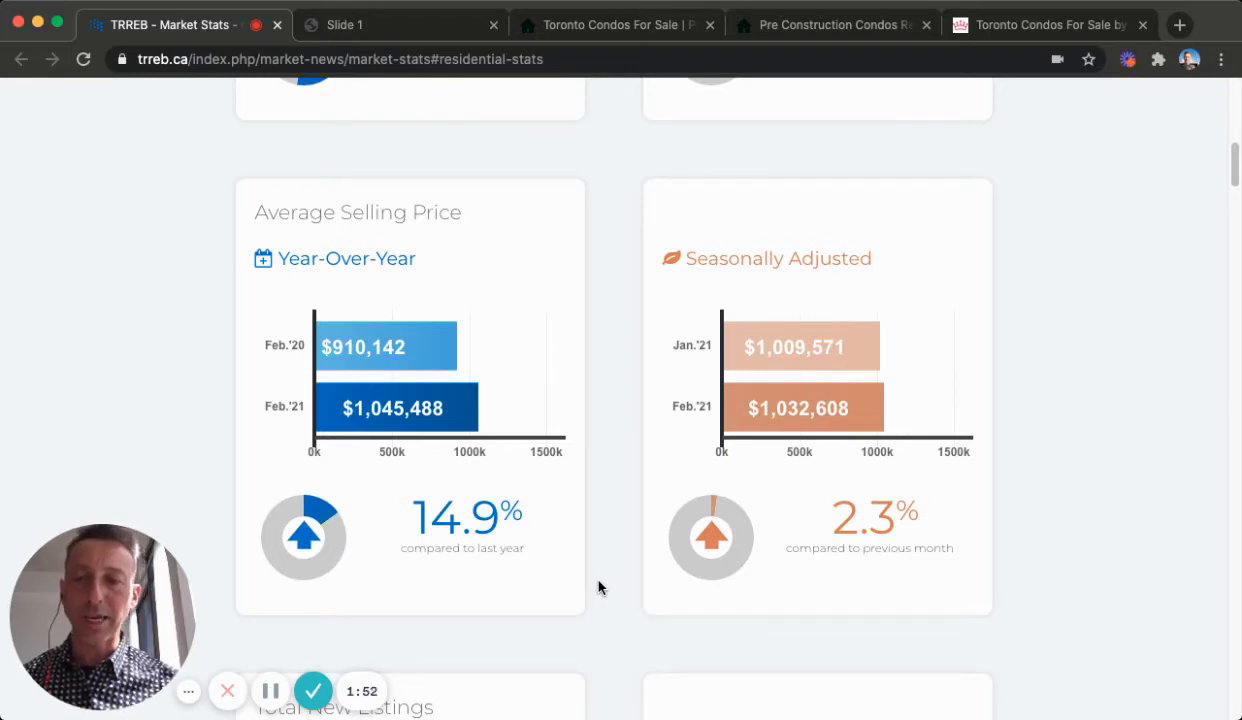
Scroll through the Historic Statistics PDF of yearly MLS sales and prices 1975-2020
{"action": "scroll", "scroll_direction": "down", "scroll_amount": 3}
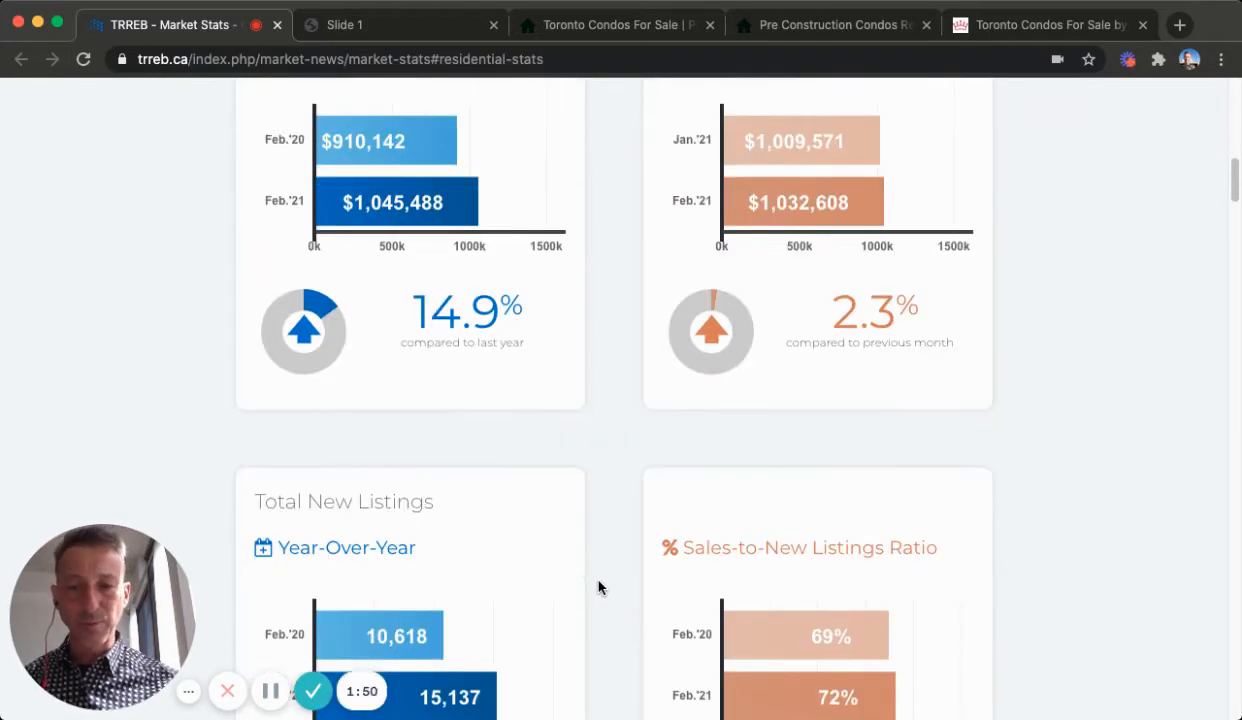
{"action": "scroll", "scroll_direction": "down", "scroll_amount": 3}
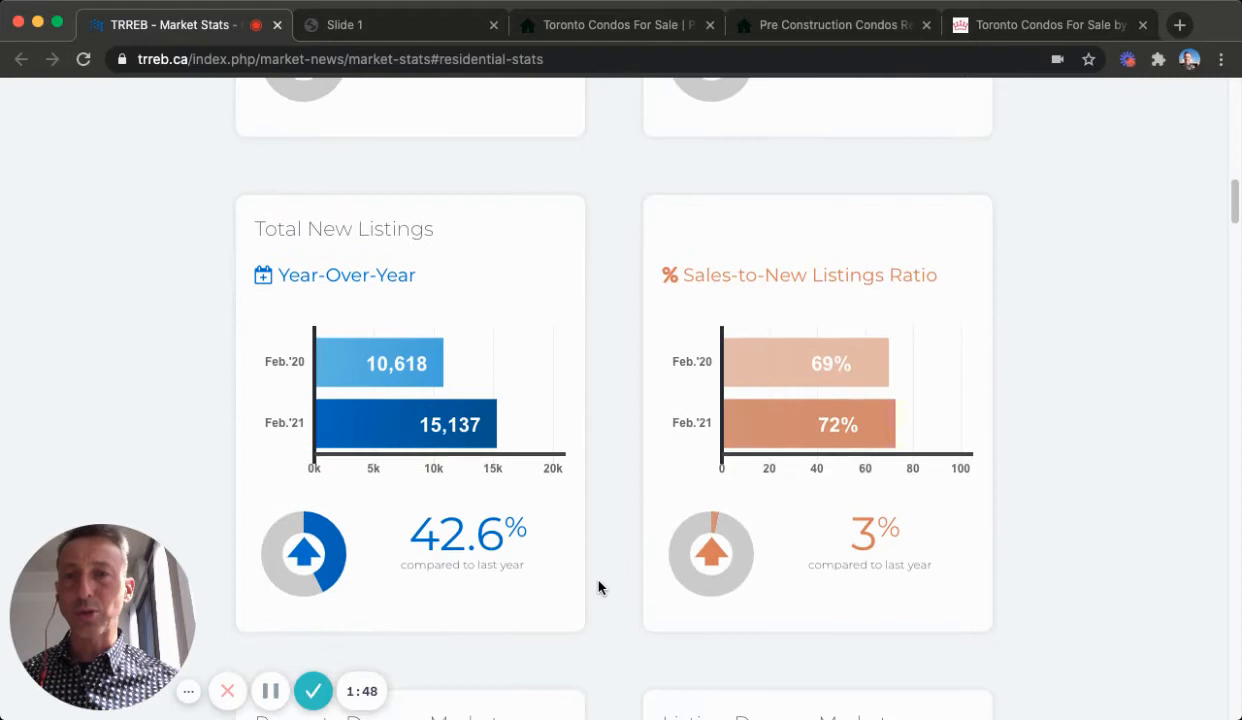
{"action": "scroll", "scroll_direction": "down", "scroll_amount": 3}
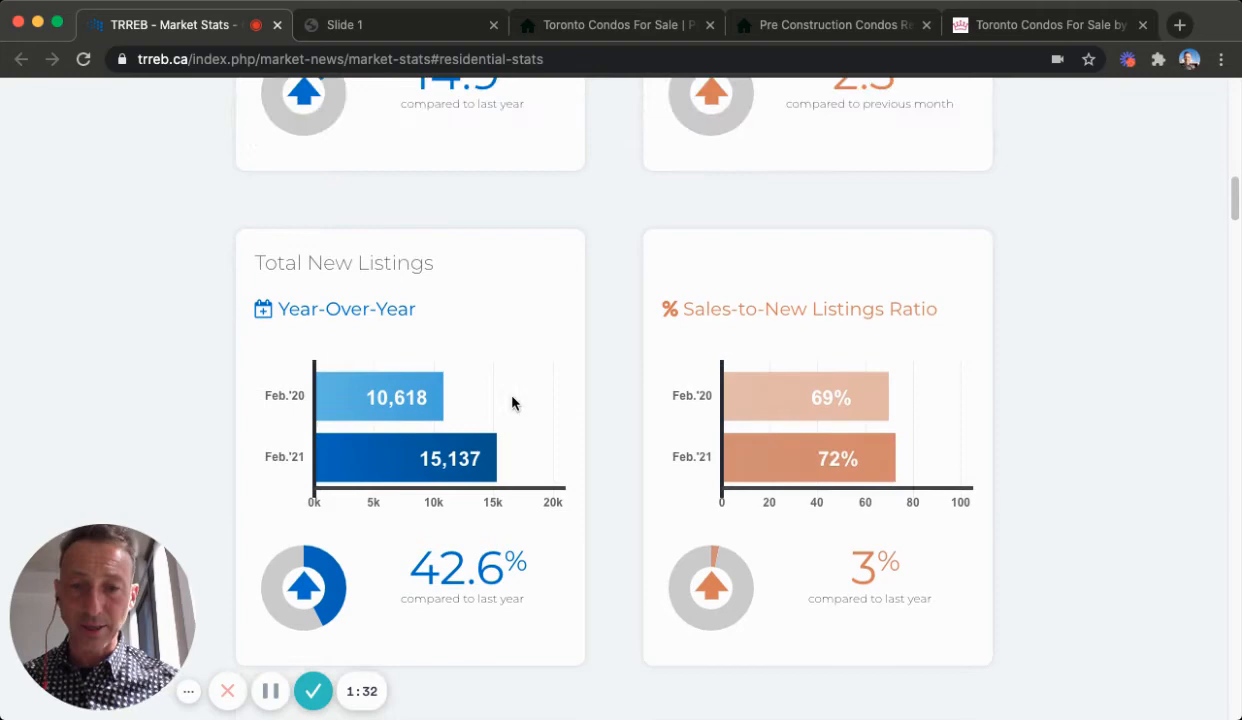
{"action": "scroll", "scroll_direction": "down", "scroll_amount": 3}
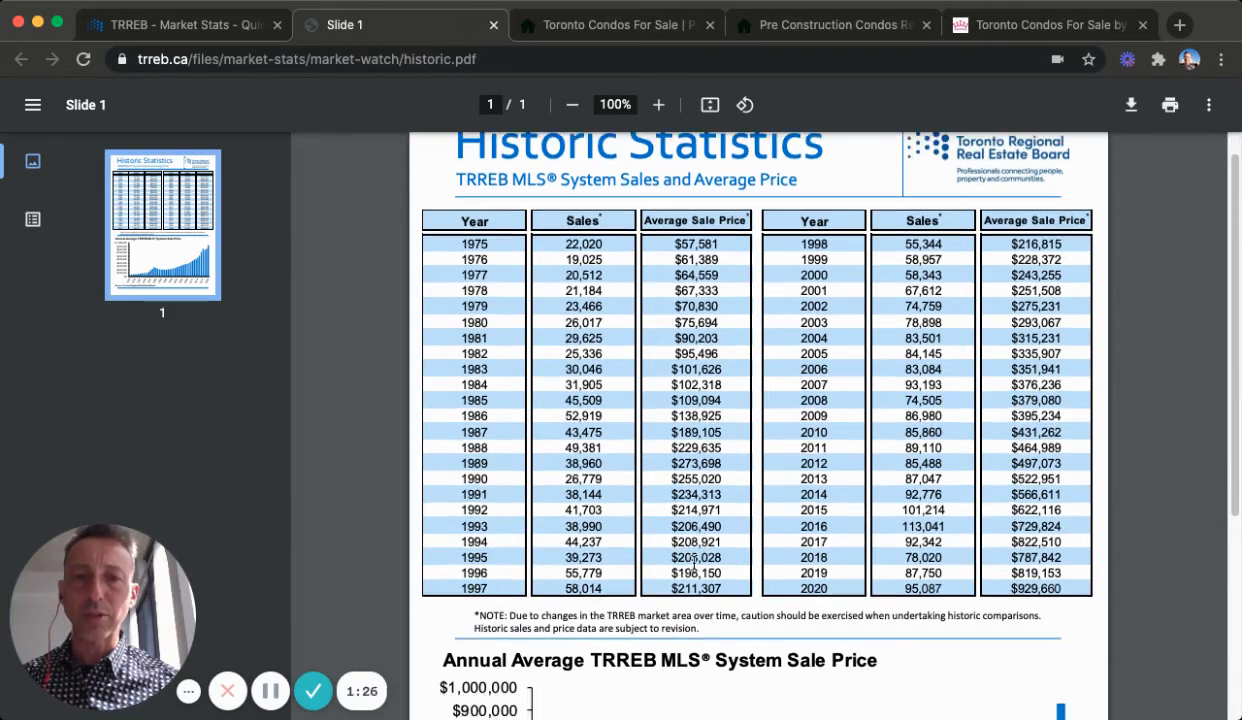
Review the annual average sale price chart, then switch to TorontoCondosForSale.com
{"action": "scroll", "scroll_direction": "down", "scroll_amount": 3}
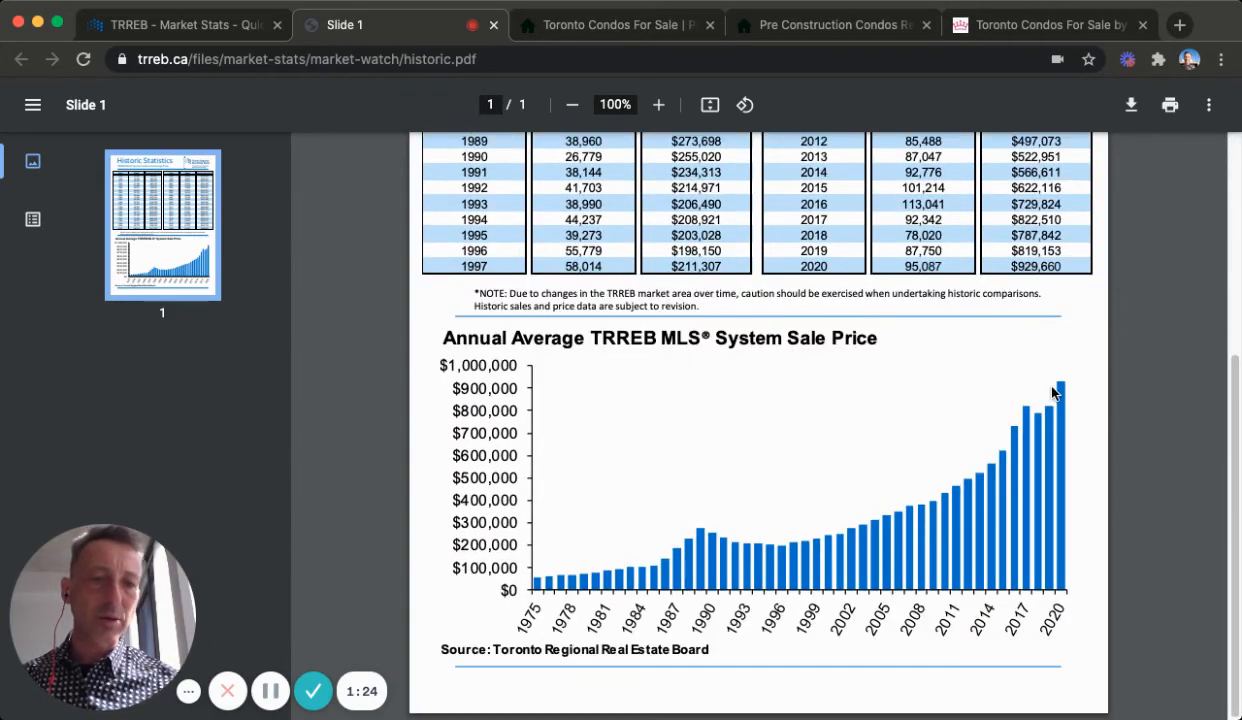
{"action": "mouse_move", "coordinate": [1058, 392]}
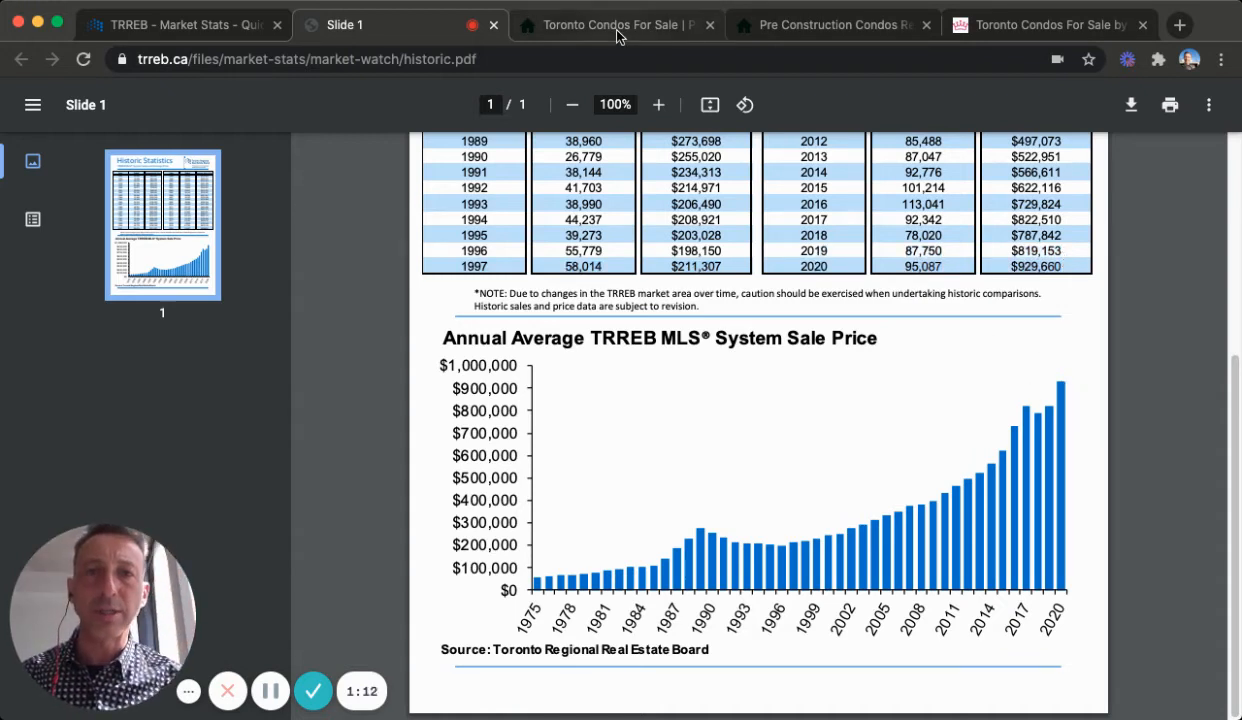
{"action": "left_click", "coordinate": [610, 24]}
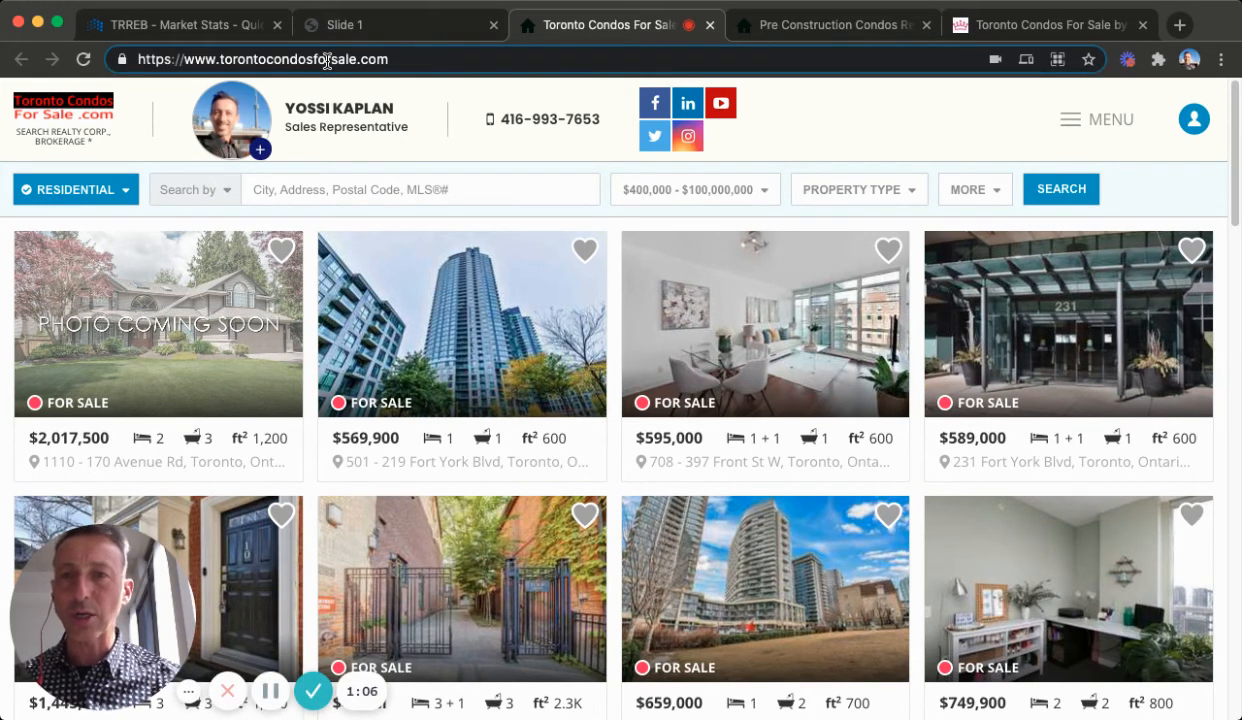
Browse the for-sale listing grid and bring up the site's MENU navigation panel
{"action": "scroll", "scroll_direction": "down", "scroll_amount": 3}
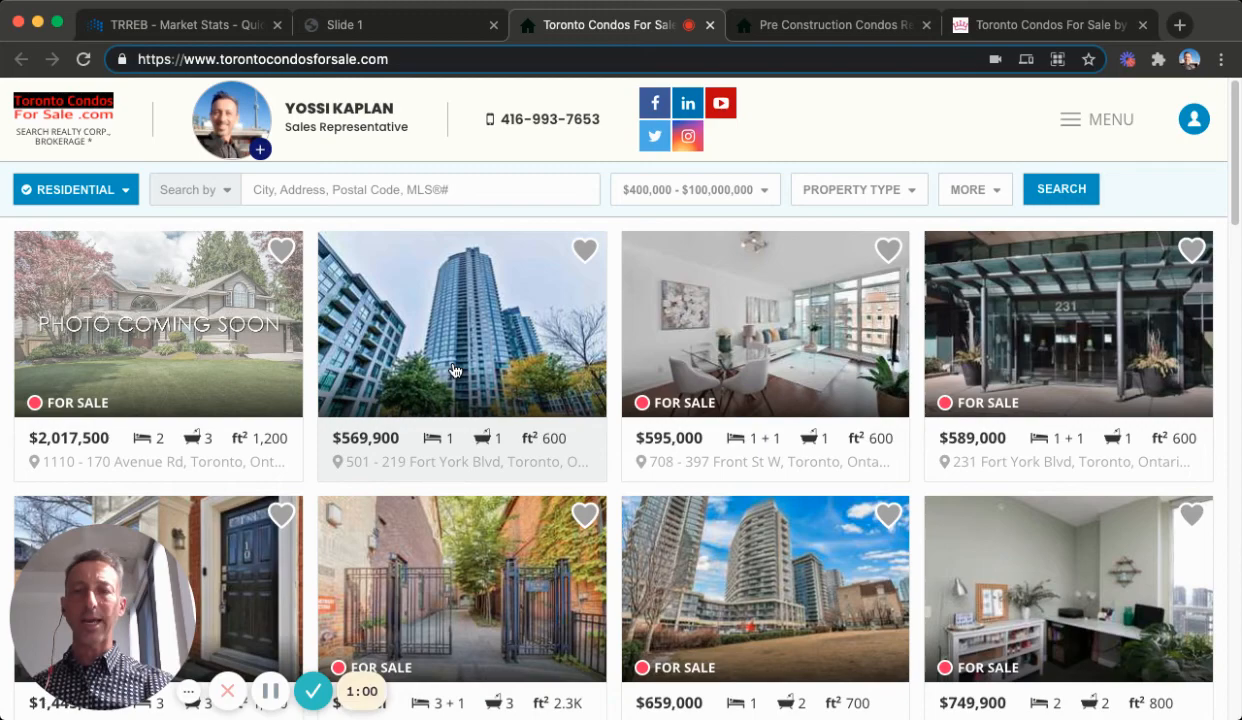
{"action": "scroll", "scroll_direction": "down", "scroll_amount": 3}
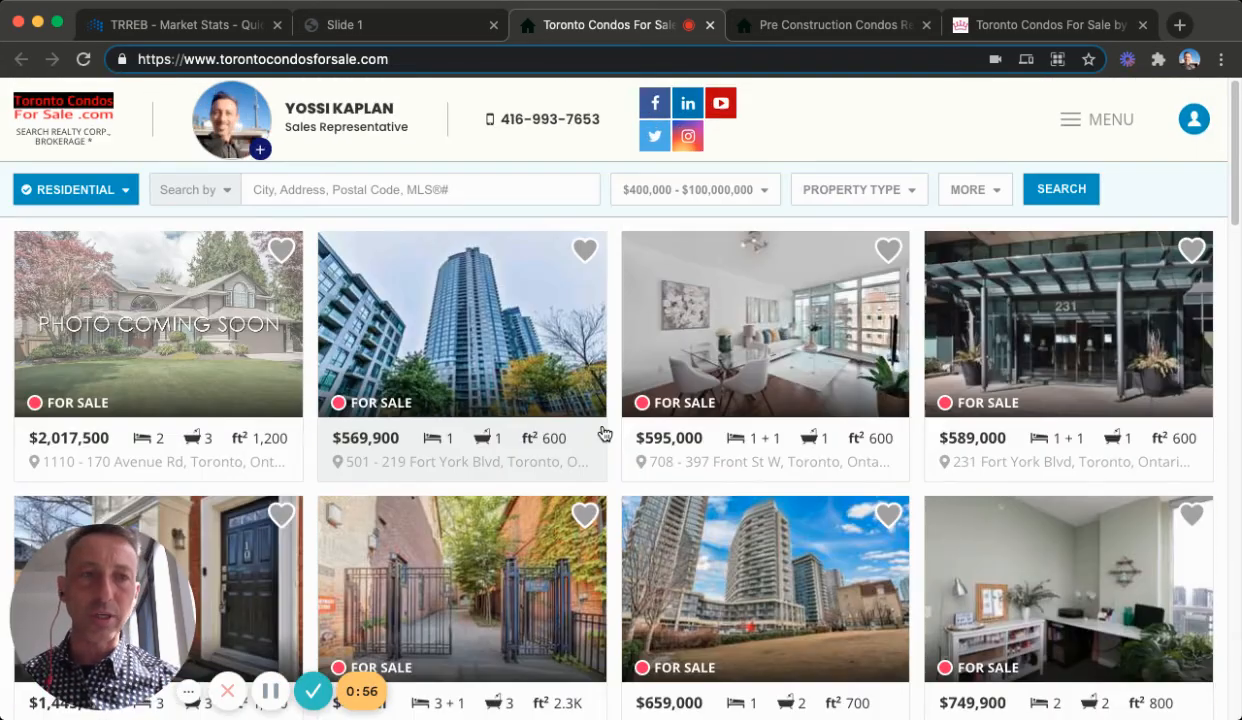
{"action": "left_click", "coordinate": [1096, 120]}
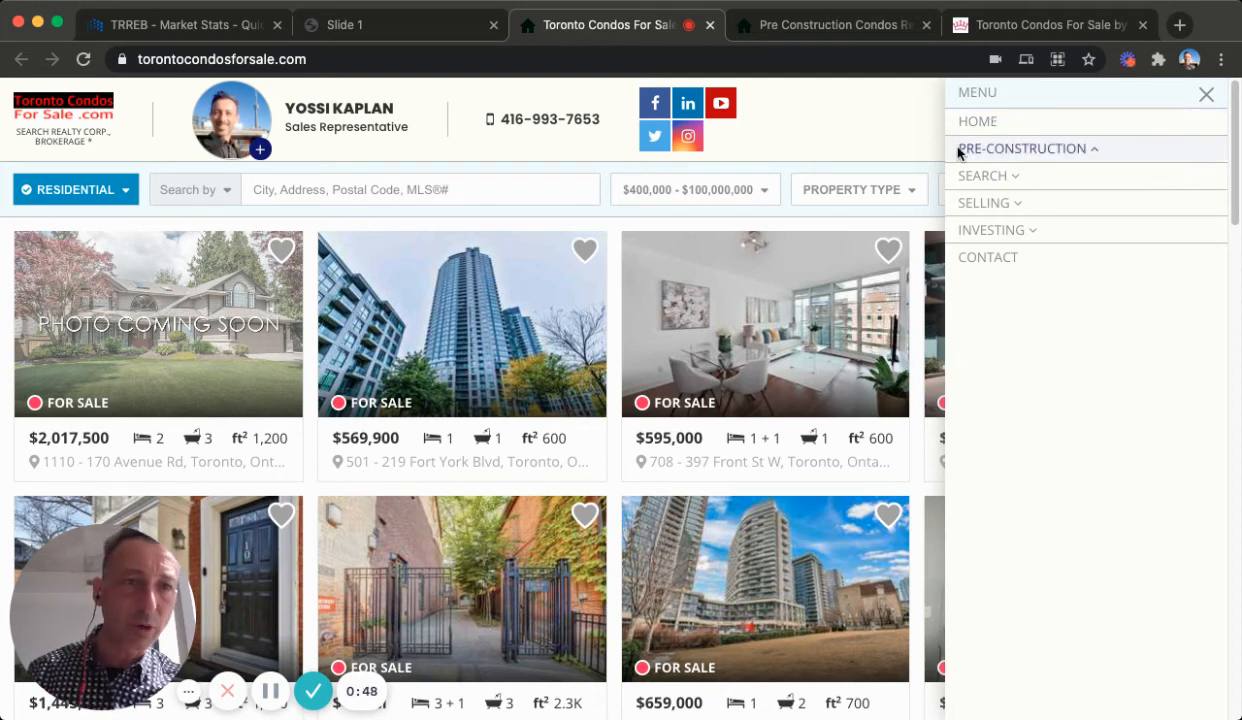
Expand Pre-Construction and browse the Pre-Con List of condo projects
{"action": "left_click", "coordinate": [1024, 148]}
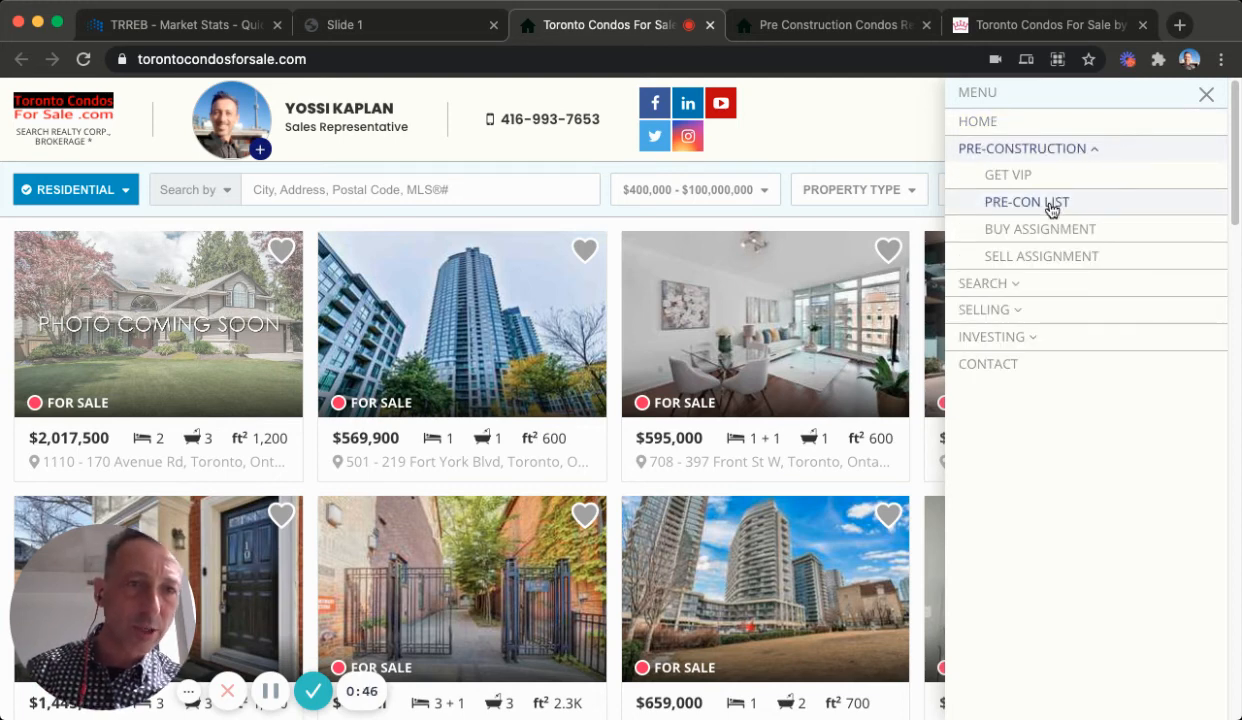
{"action": "left_click", "coordinate": [1026, 200]}
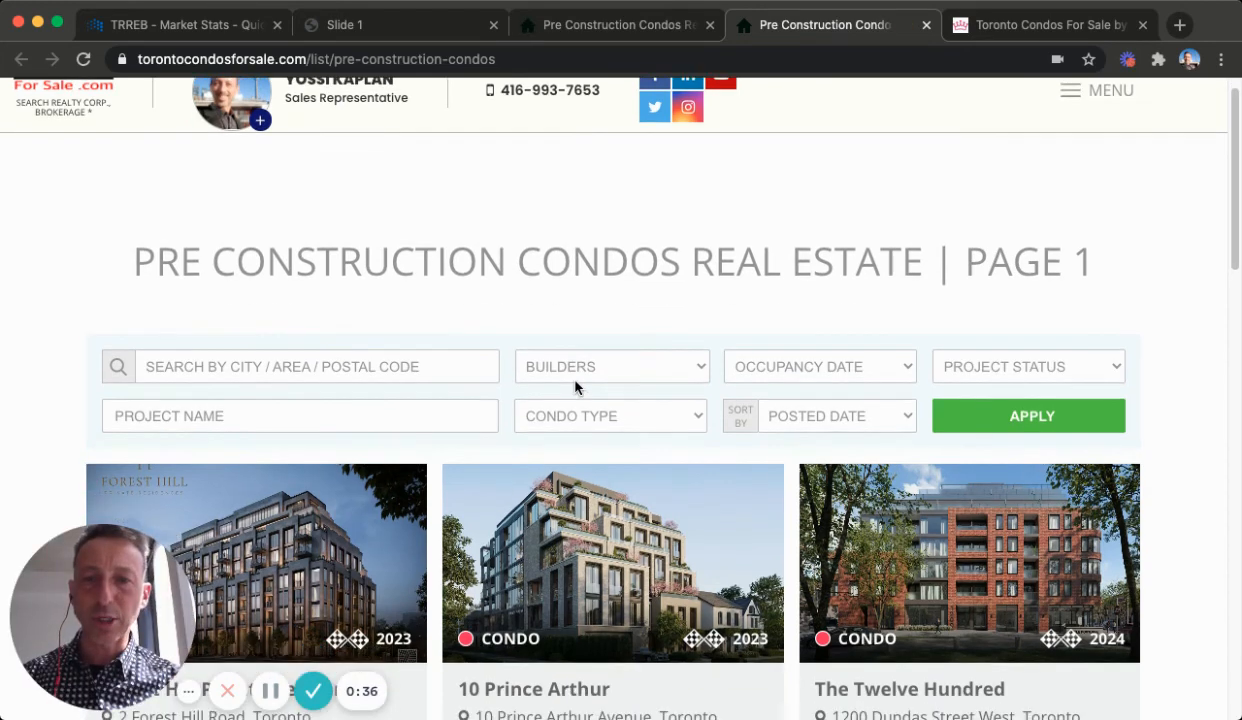
{"action": "scroll", "scroll_direction": "down", "scroll_amount": 3}
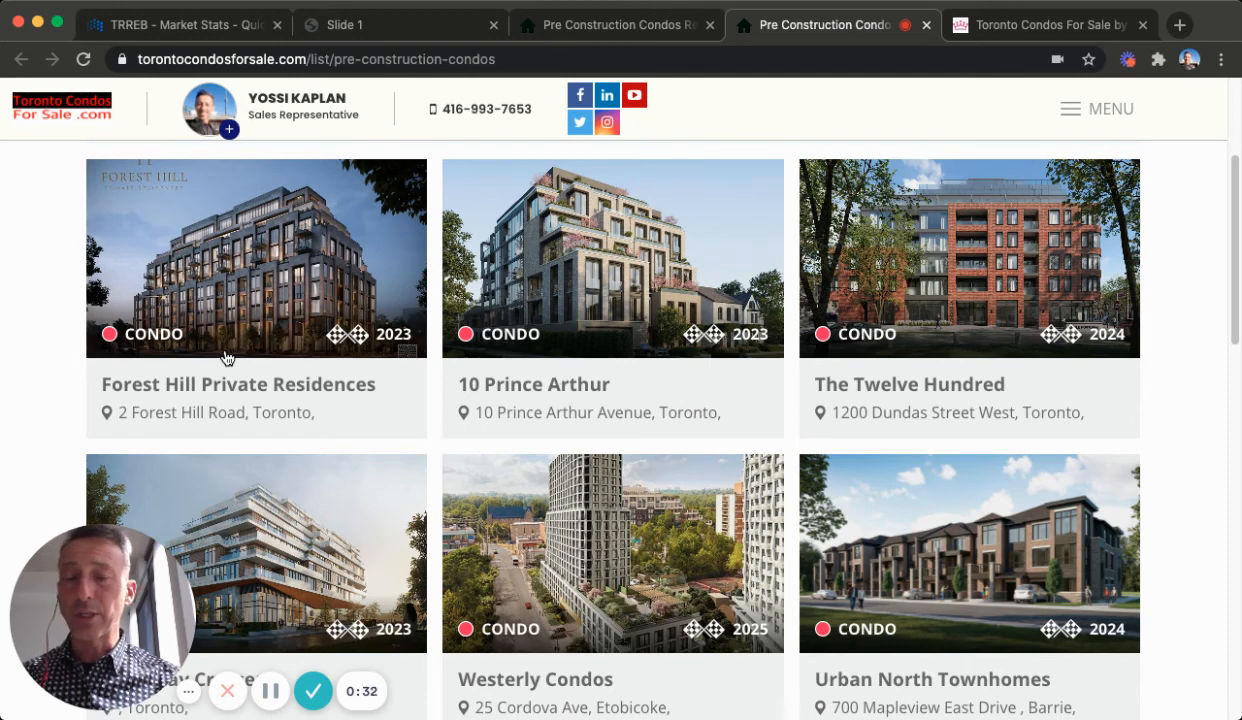
{"action": "scroll", "scroll_direction": "down", "scroll_amount": 3}
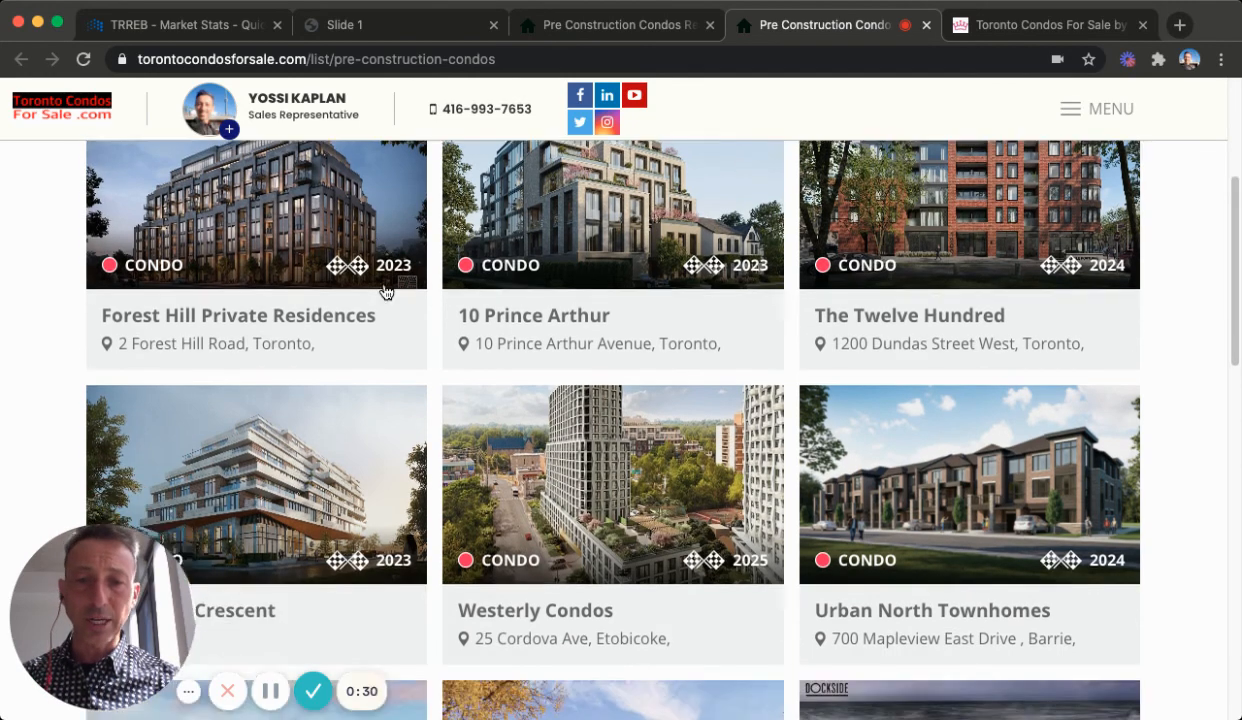
{"action": "scroll", "scroll_direction": "down", "scroll_amount": 3}
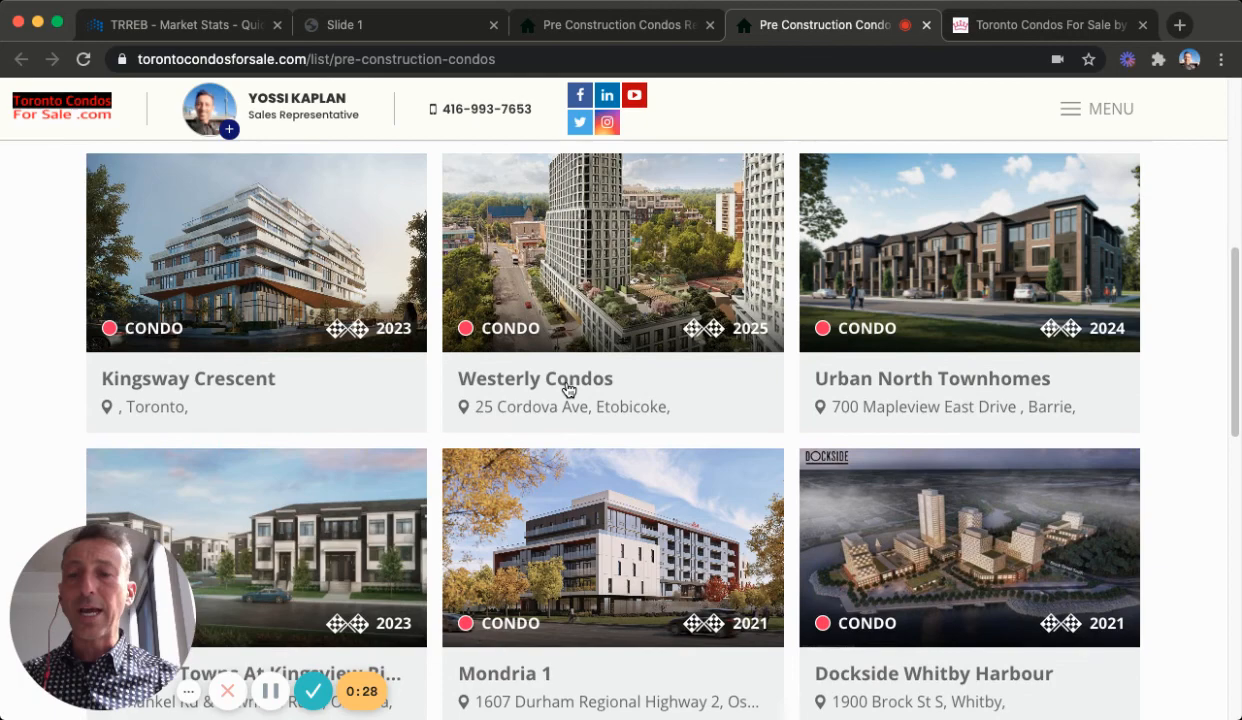
{"action": "scroll", "scroll_direction": "down", "scroll_amount": 3}
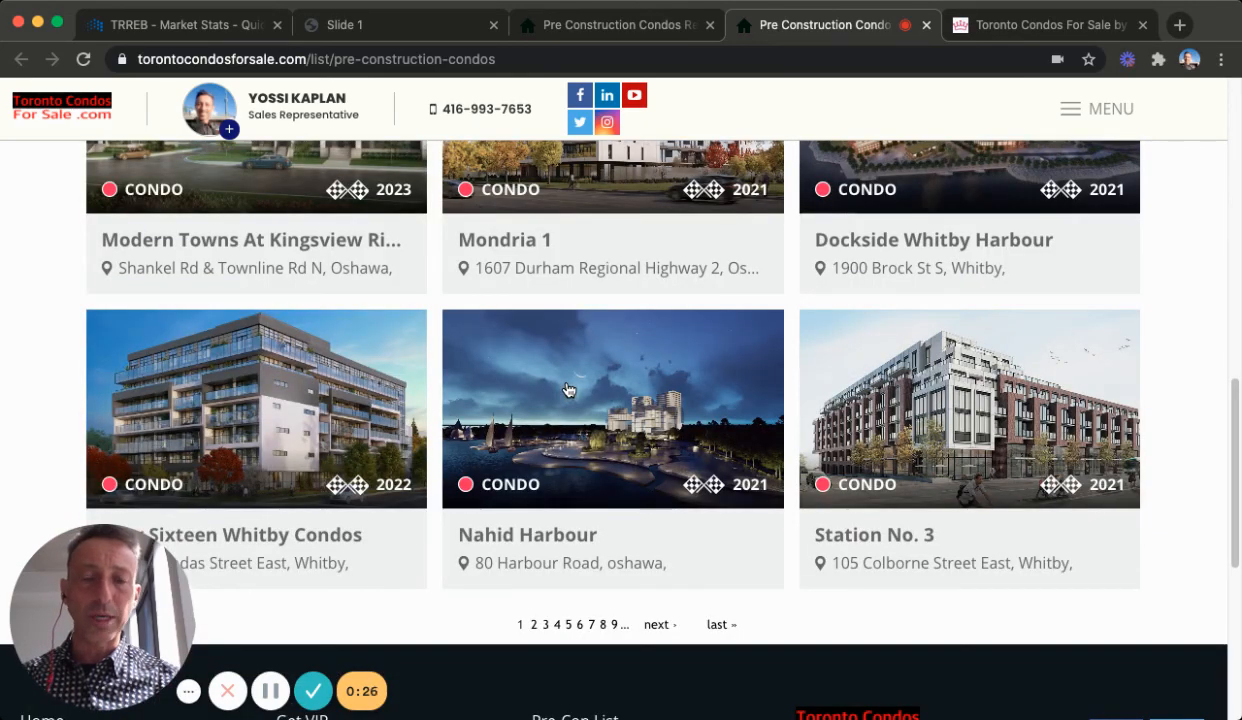
{"action": "scroll", "scroll_direction": "up", "scroll_amount": 3}
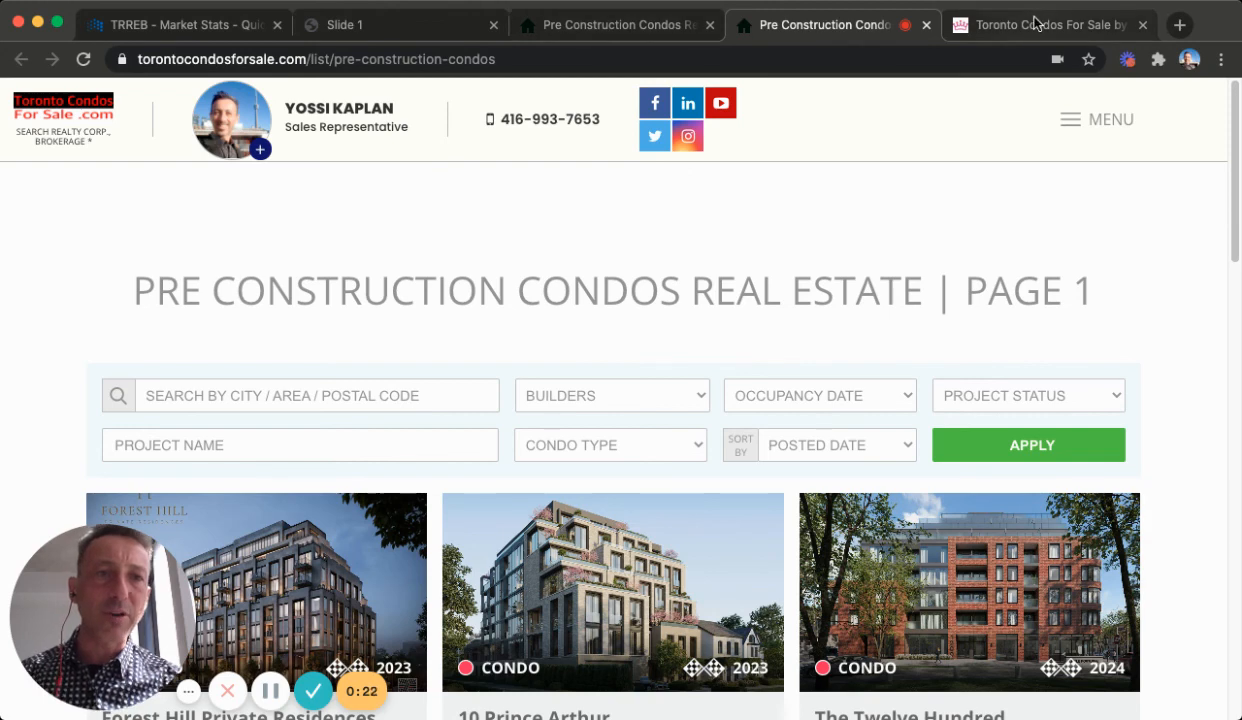
Return to the UrbanRealtyToronto.com homepage tab
{"action": "left_click", "coordinate": [1040, 24]}
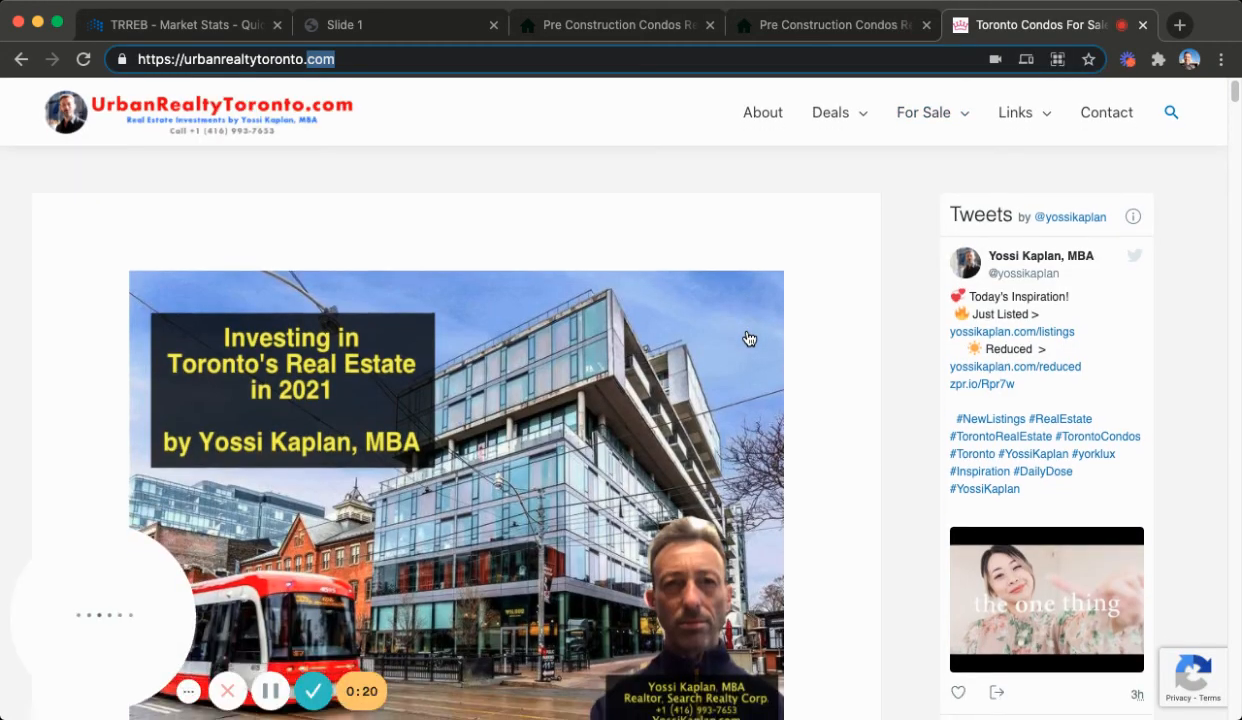
{"action": "scroll", "scroll_direction": "down", "scroll_amount": 3}
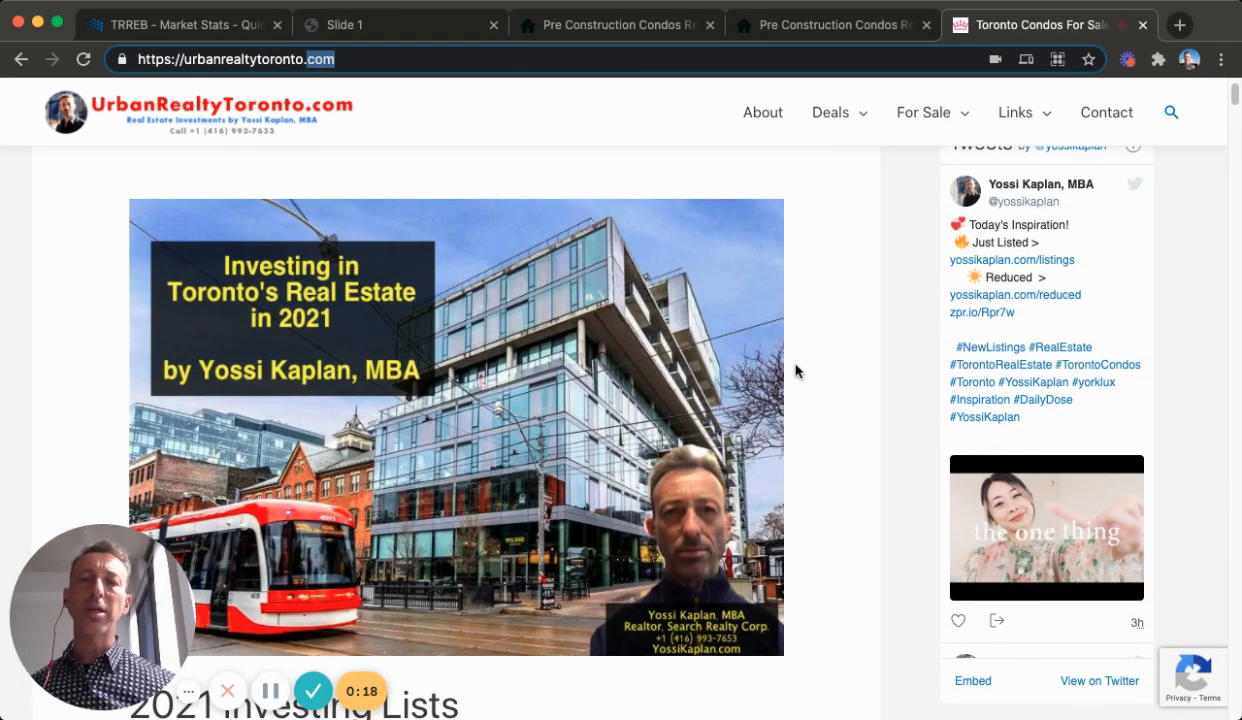